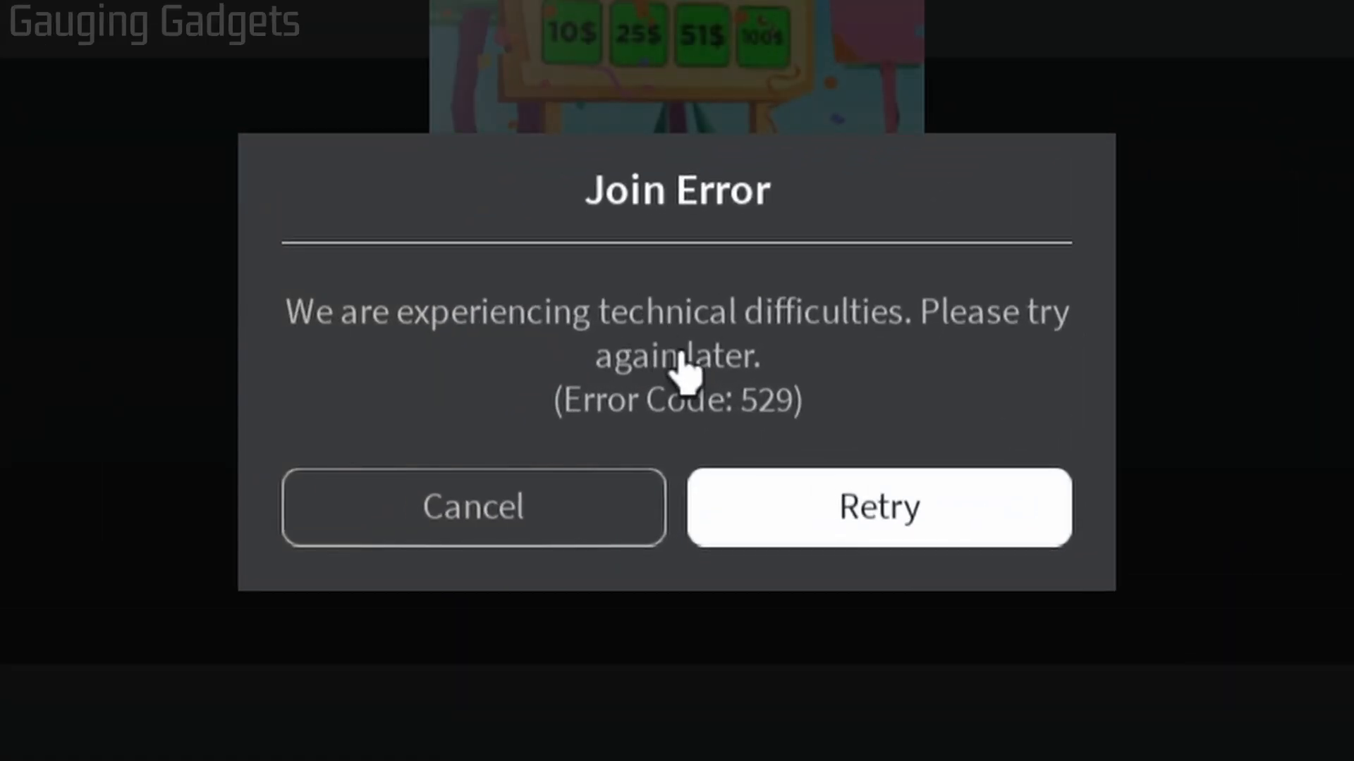
pyautogui.moveTo(496, 172)
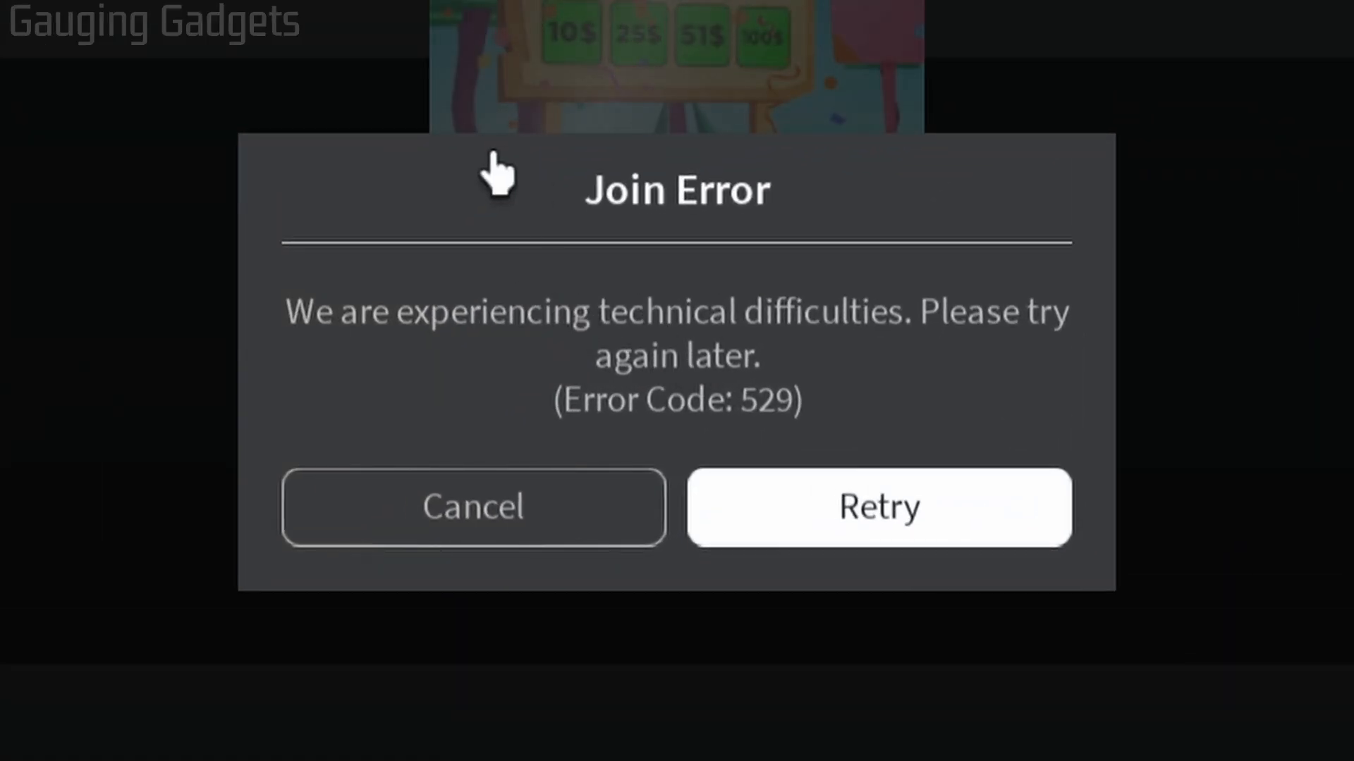
pyautogui.moveTo(750, 229)
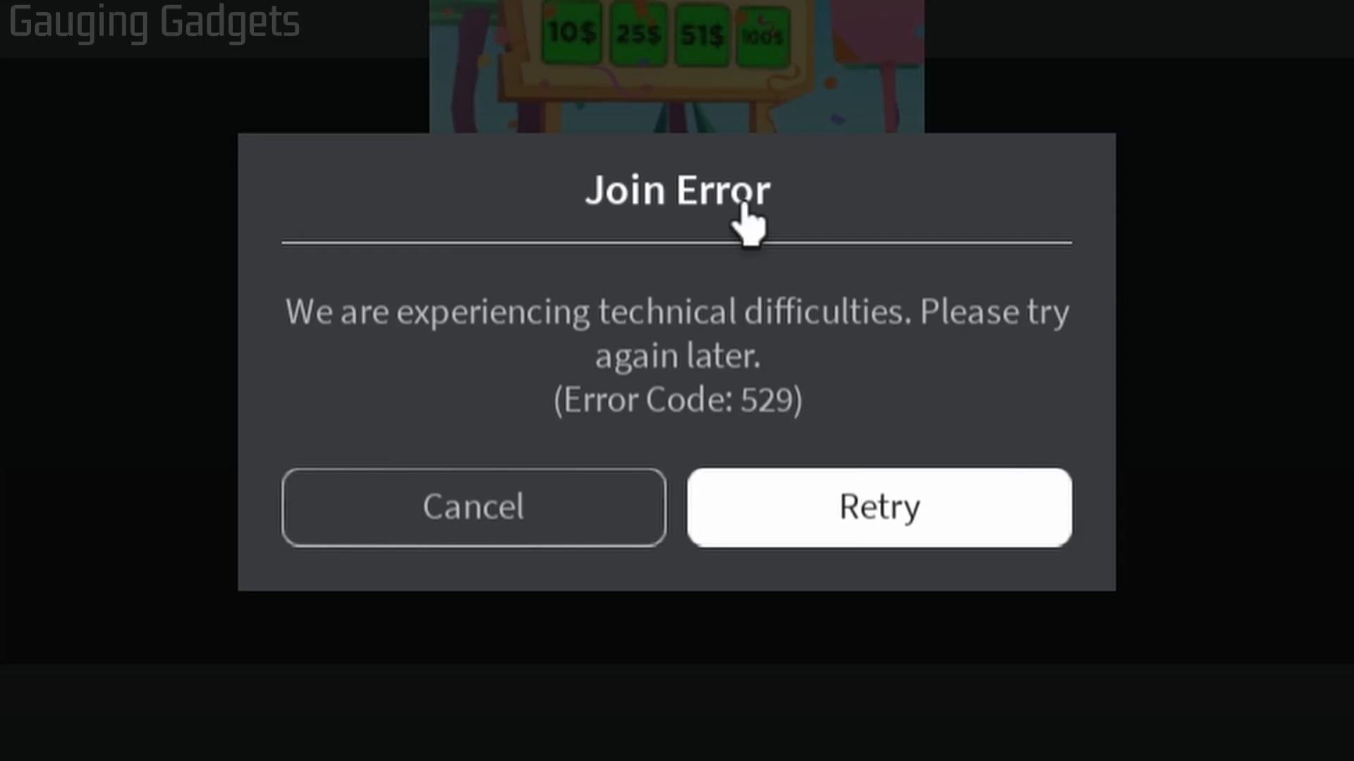
pyautogui.moveTo(596, 250)
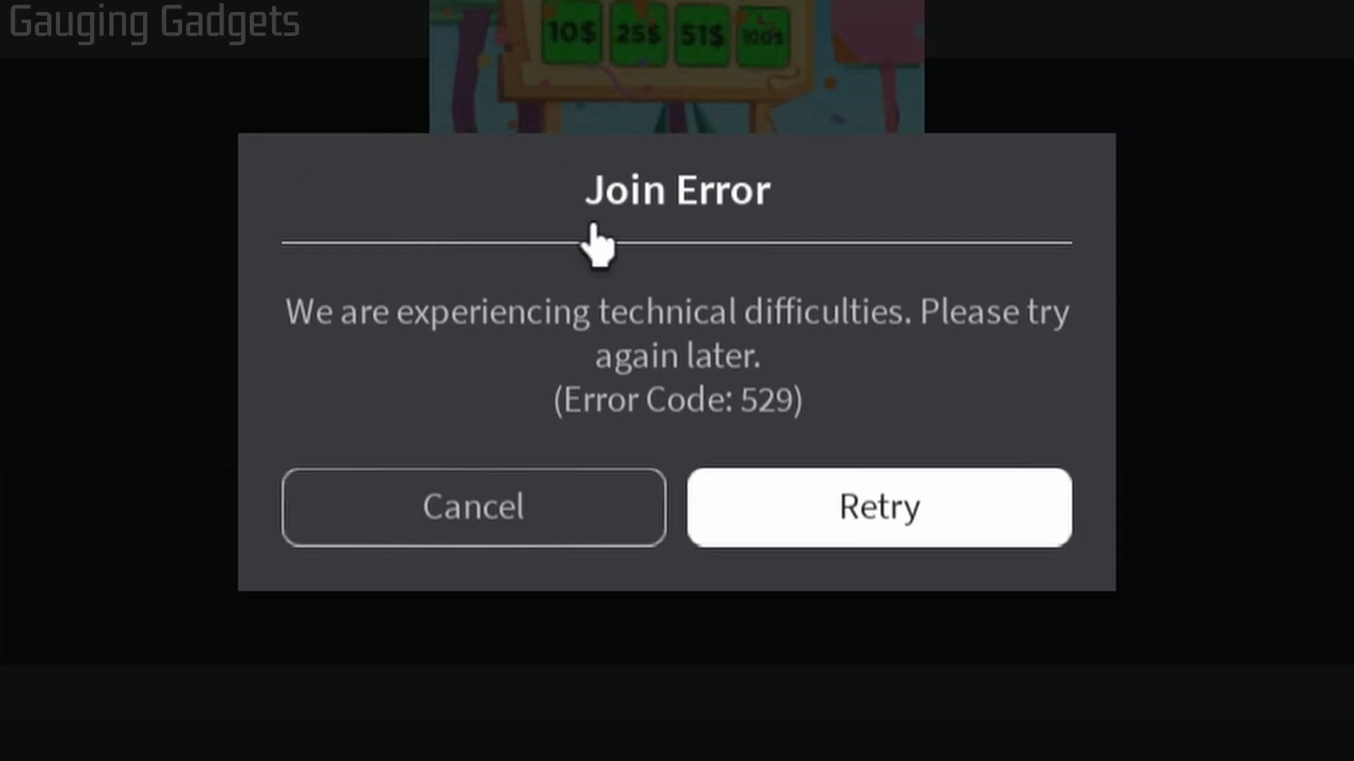
pyautogui.moveTo(466, 293)
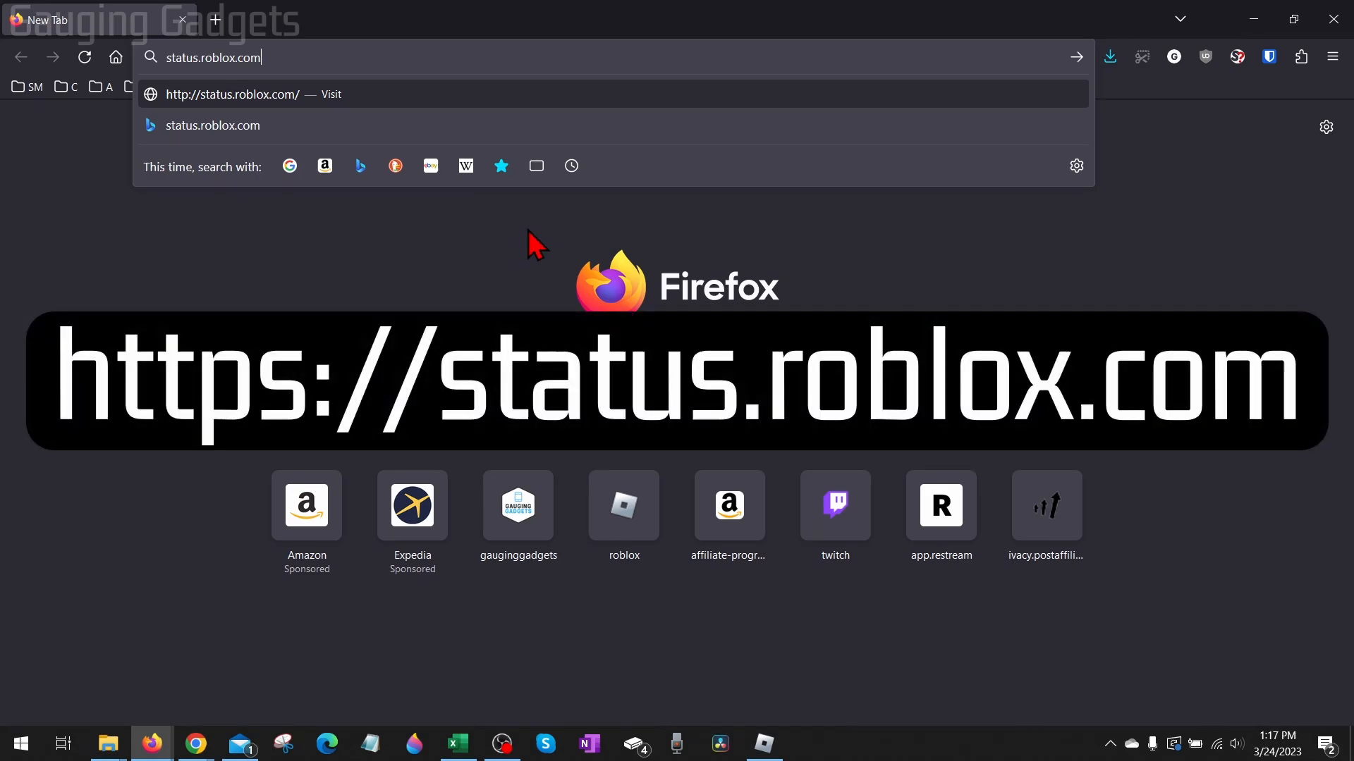
pyautogui.moveTo(193, 57)
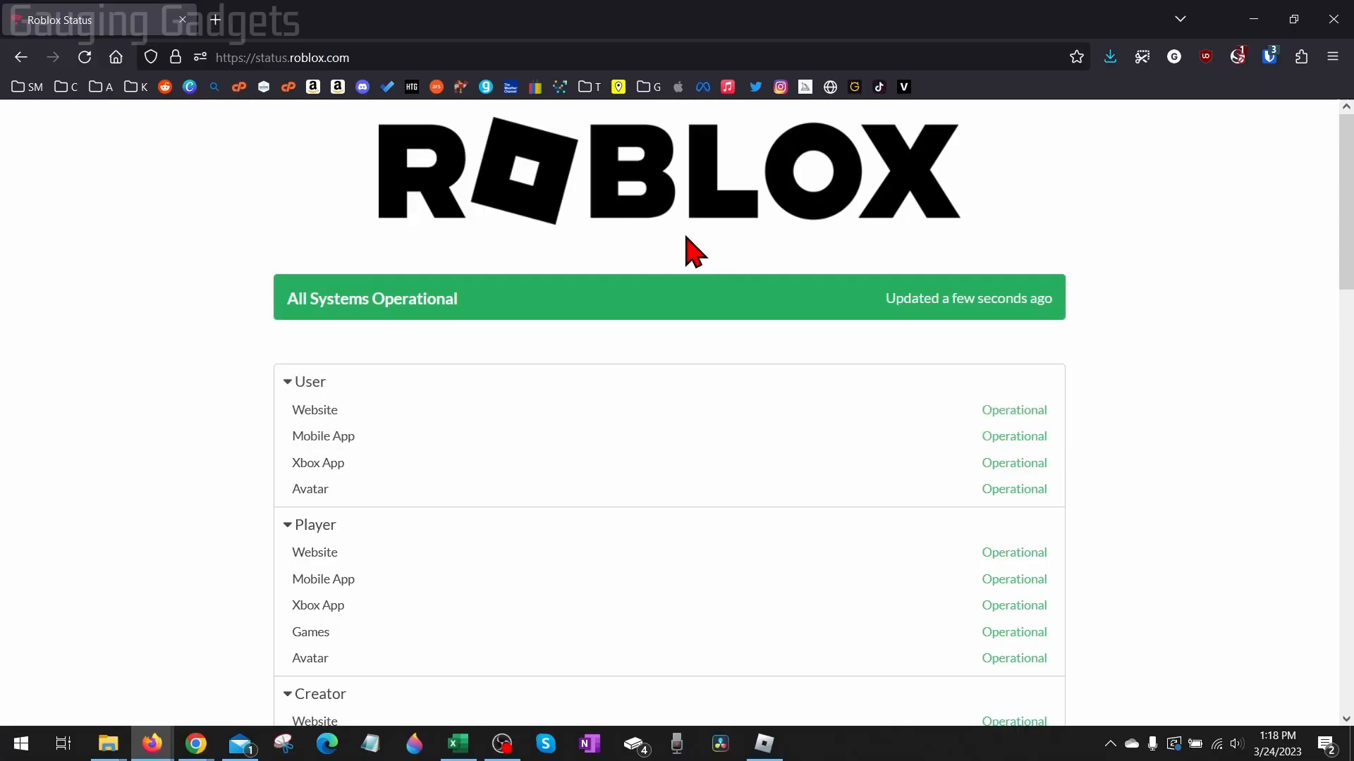
pyautogui.moveTo(411, 380)
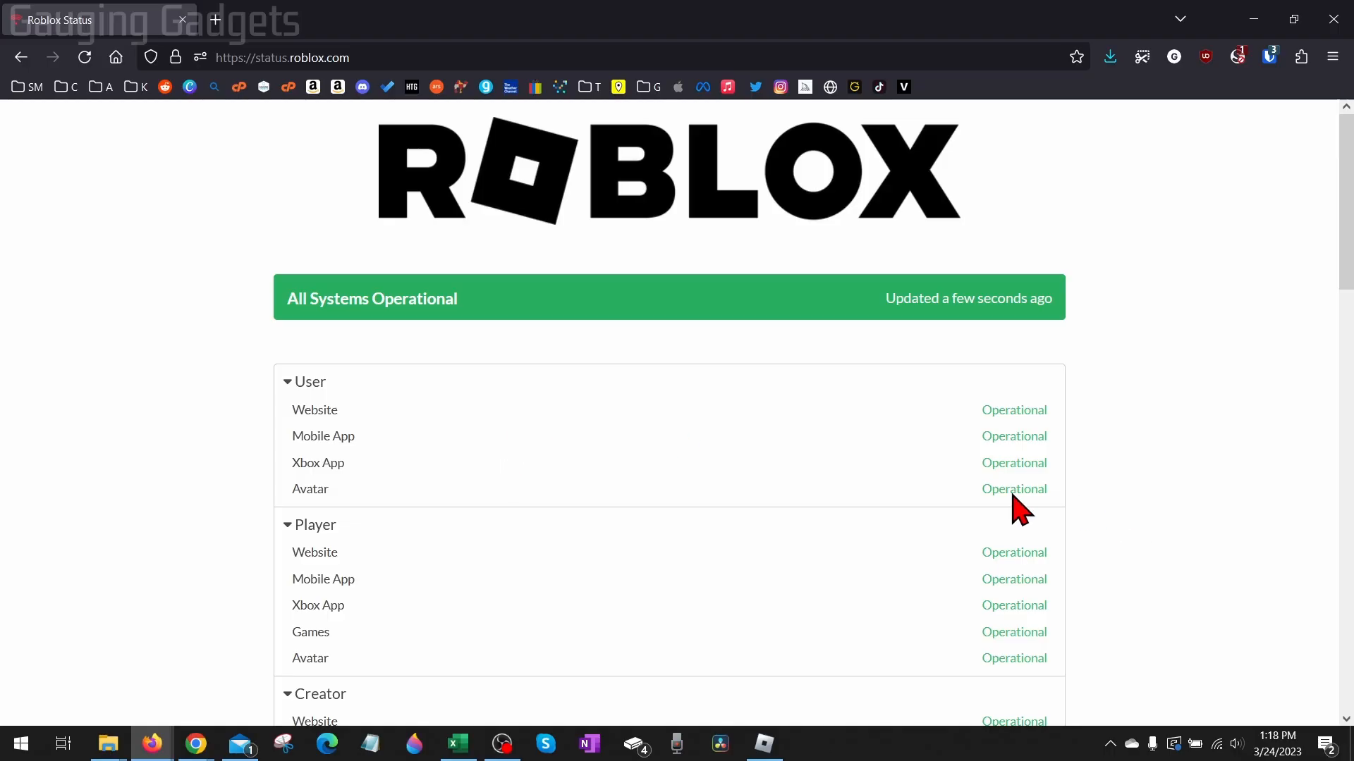
# Scroll through the Roblox Status page to verify all services are operational
pyautogui.scroll(-3)
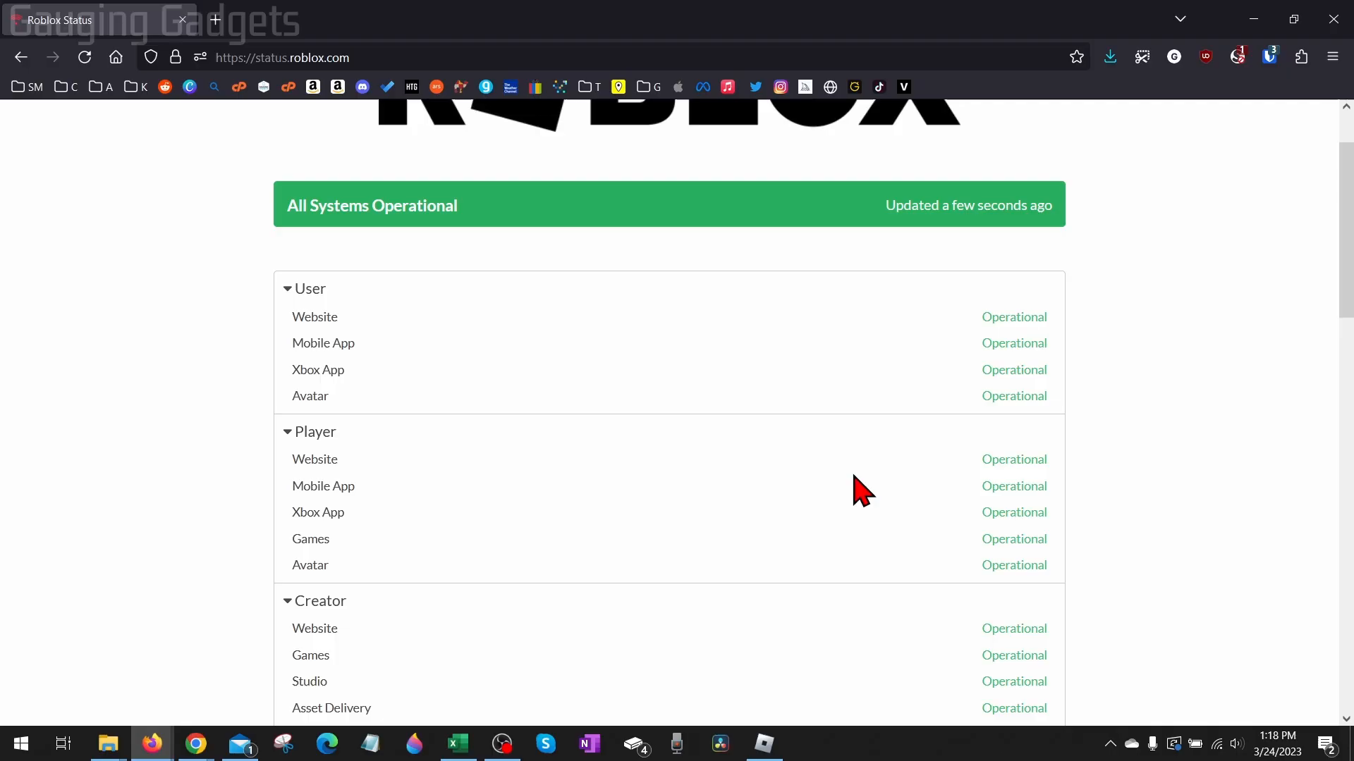
pyautogui.moveTo(1212, 145)
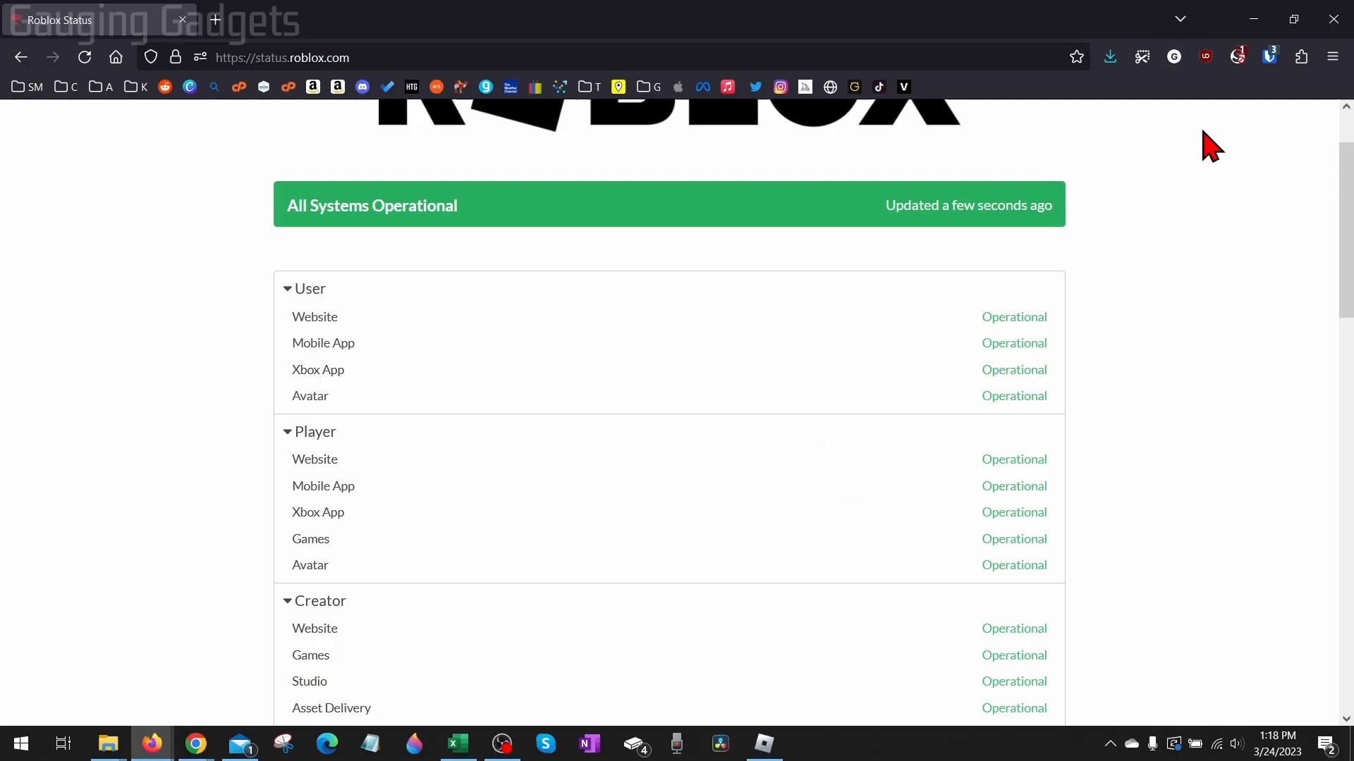
pyautogui.scroll(3)
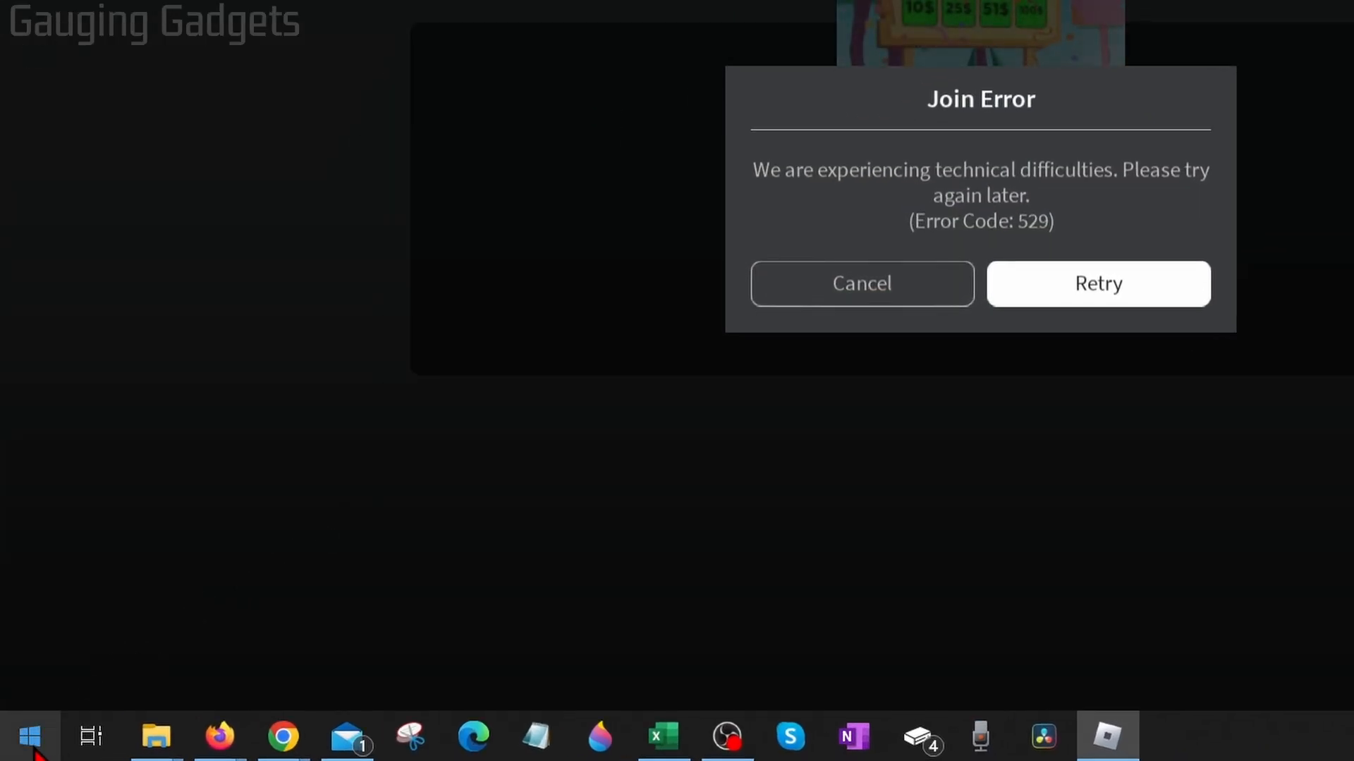
# Reach Network Status settings via the Start button's quick-link menu
pyautogui.rightClick(30, 736)
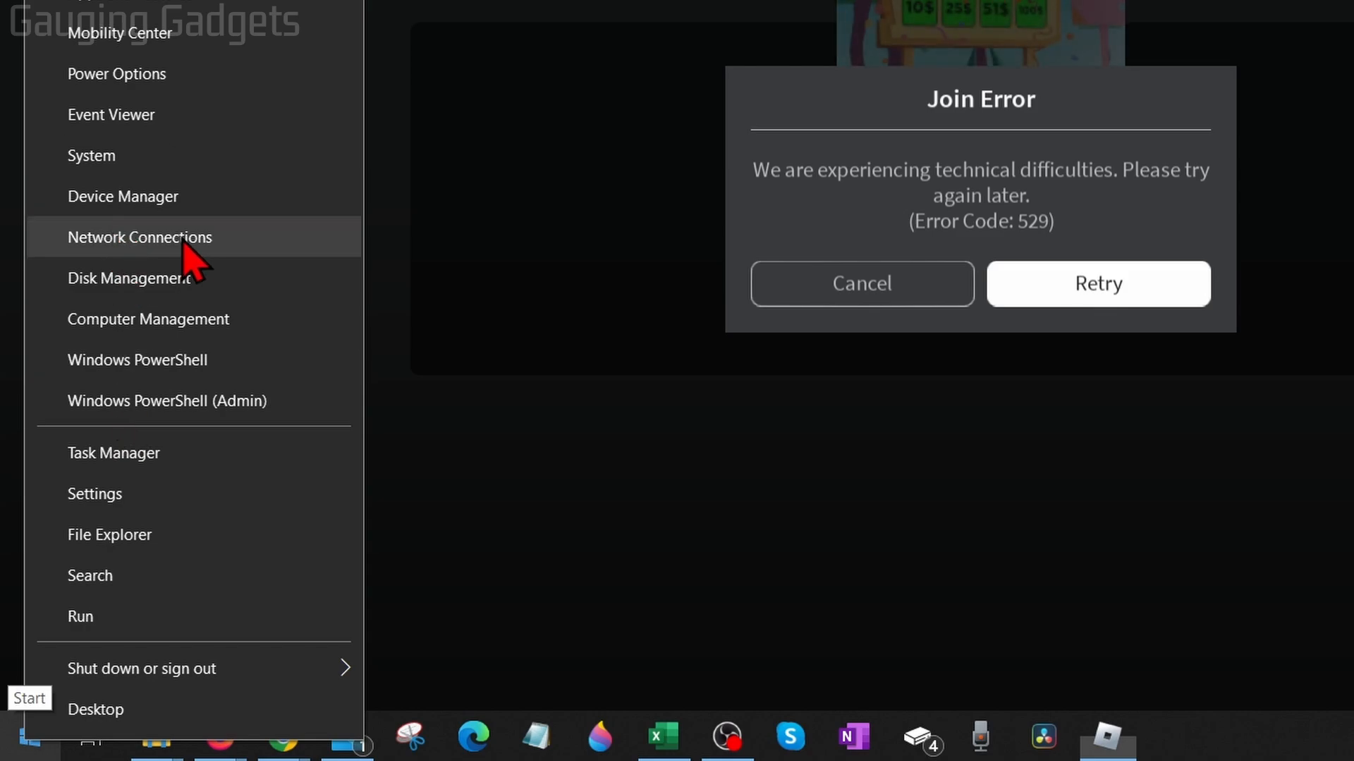
pyautogui.click(139, 238)
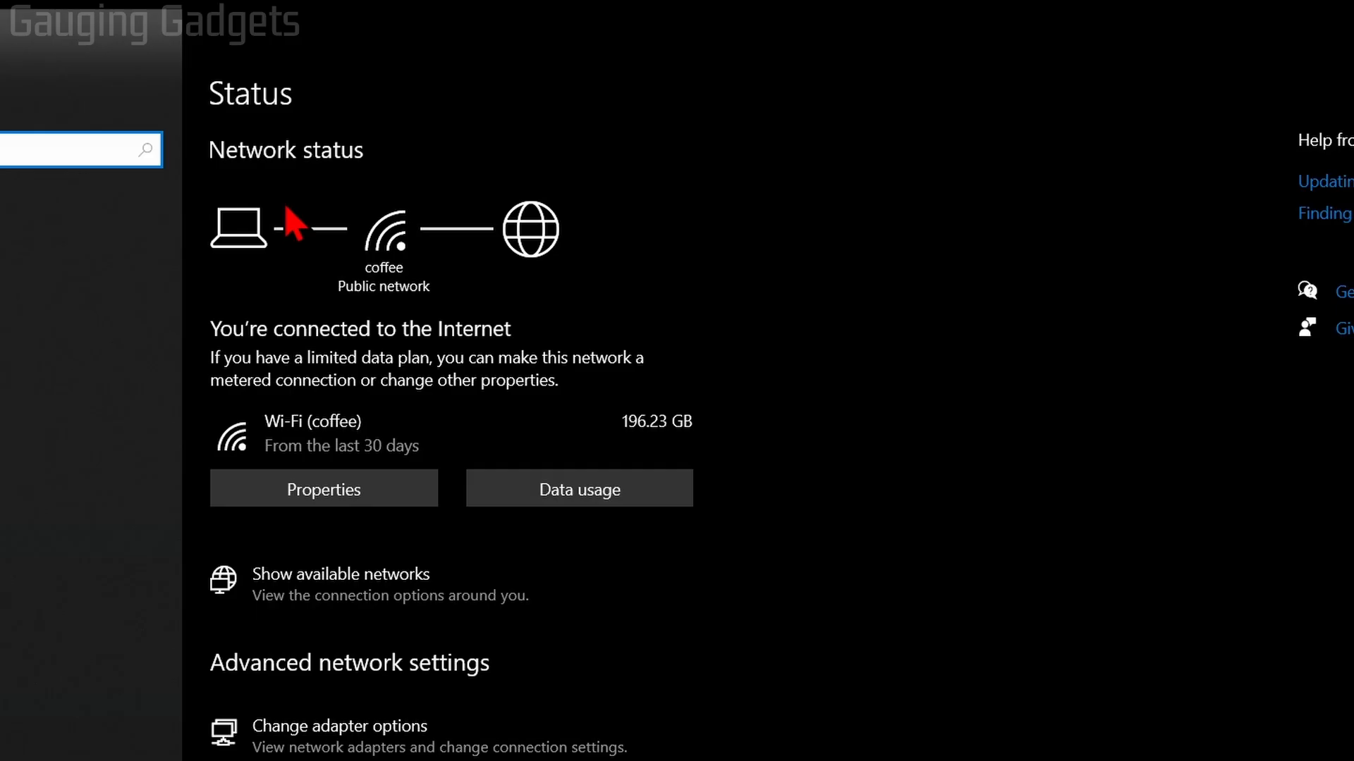
pyautogui.moveTo(215, 354)
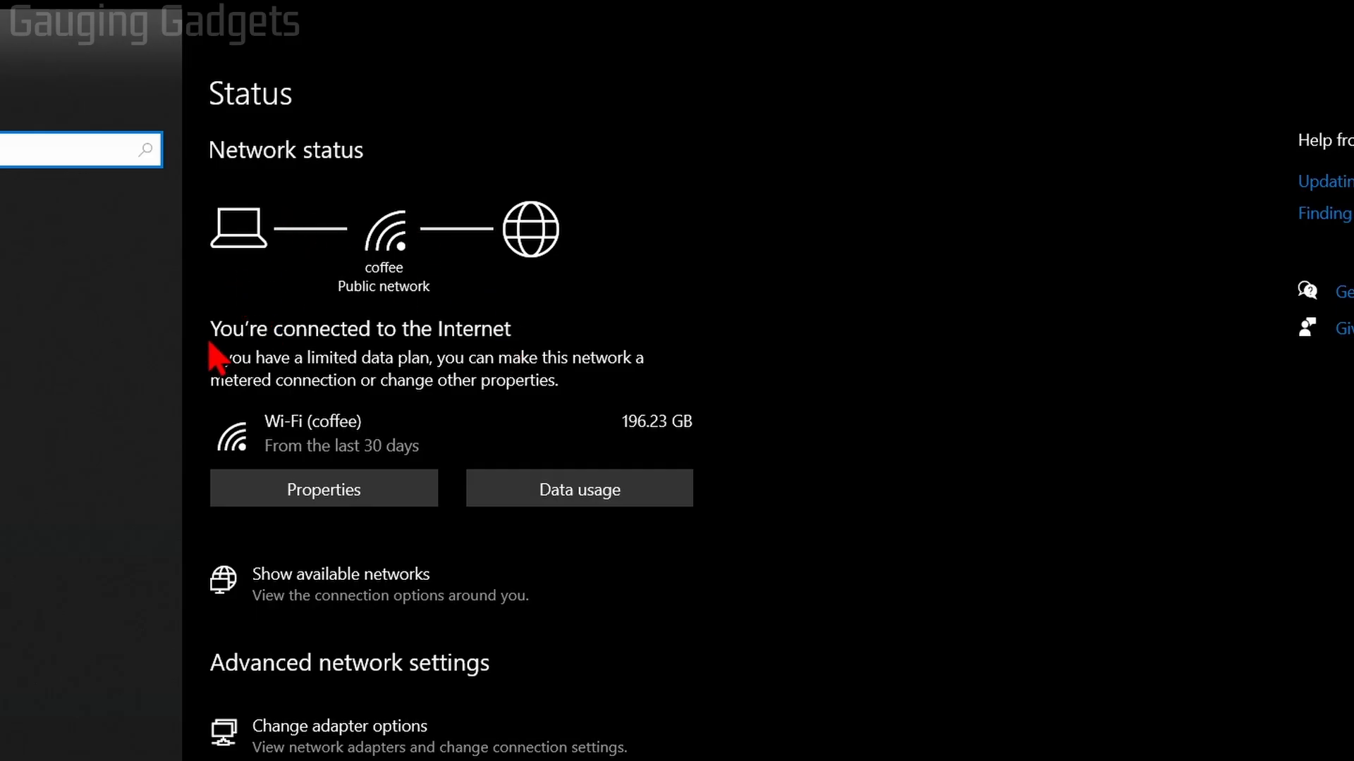
pyautogui.moveTo(380, 366)
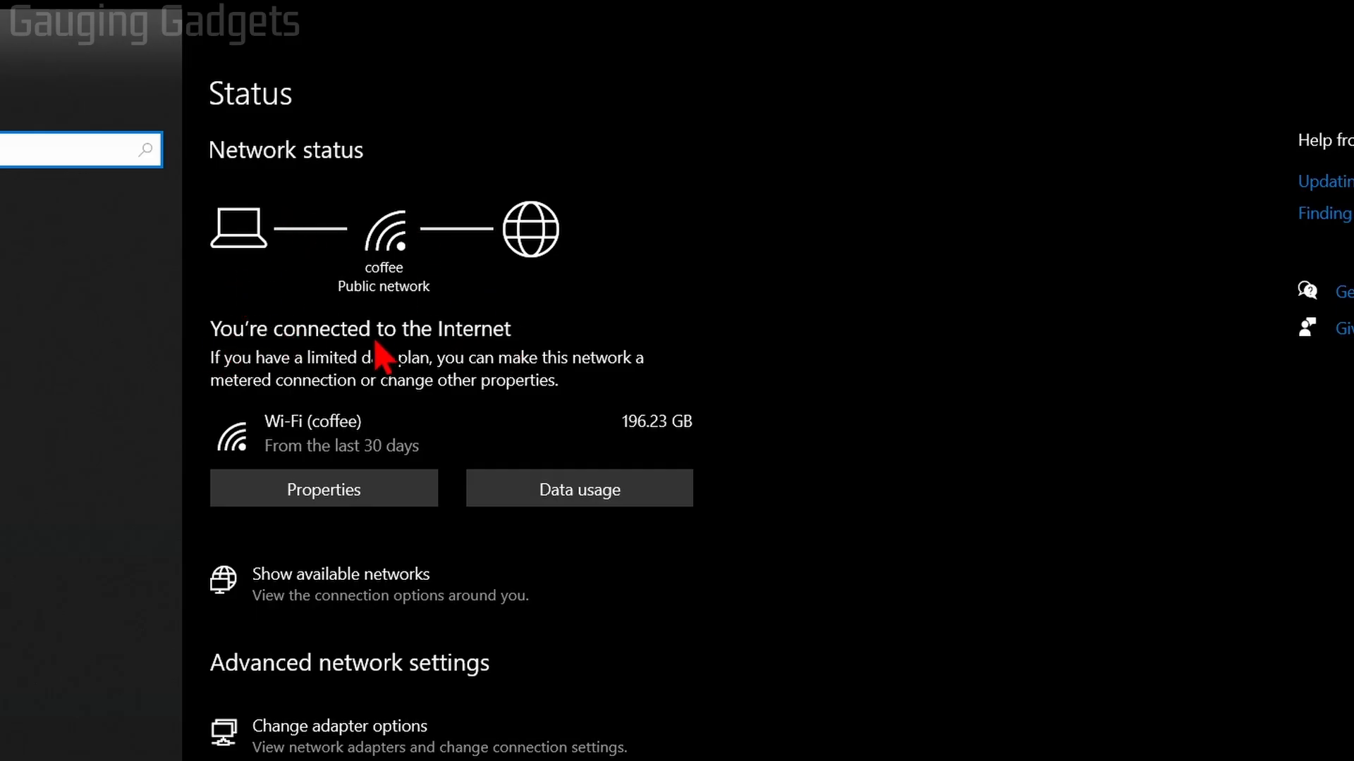
pyautogui.moveTo(362, 315)
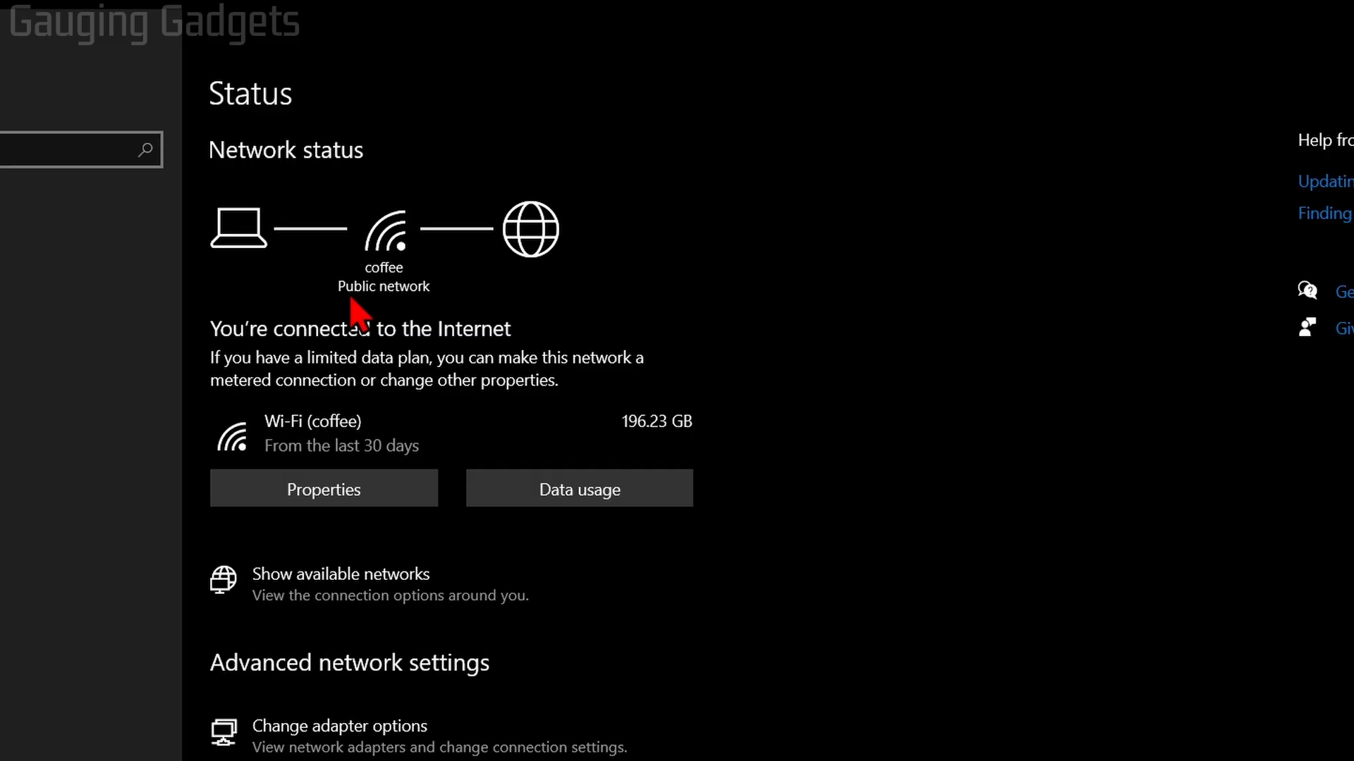
pyautogui.moveTo(492, 346)
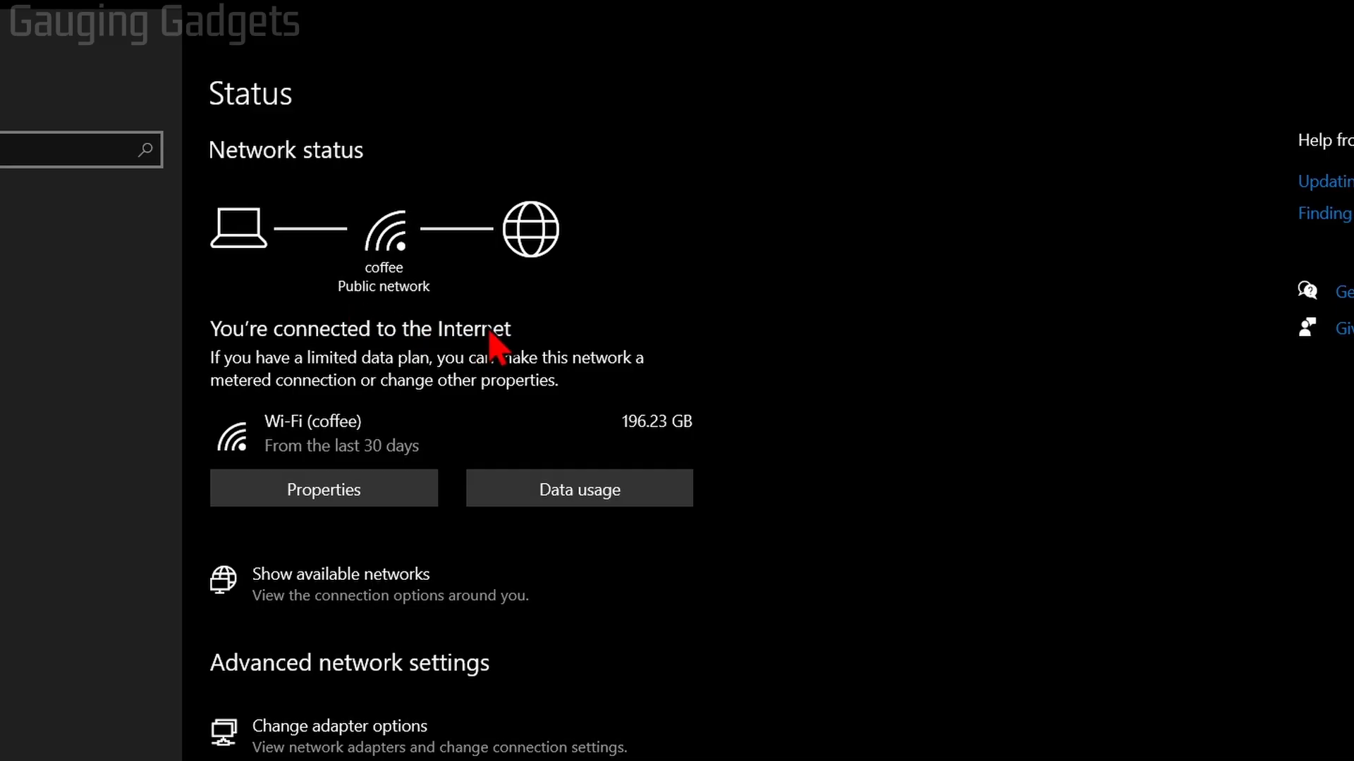
pyautogui.moveTo(485, 285)
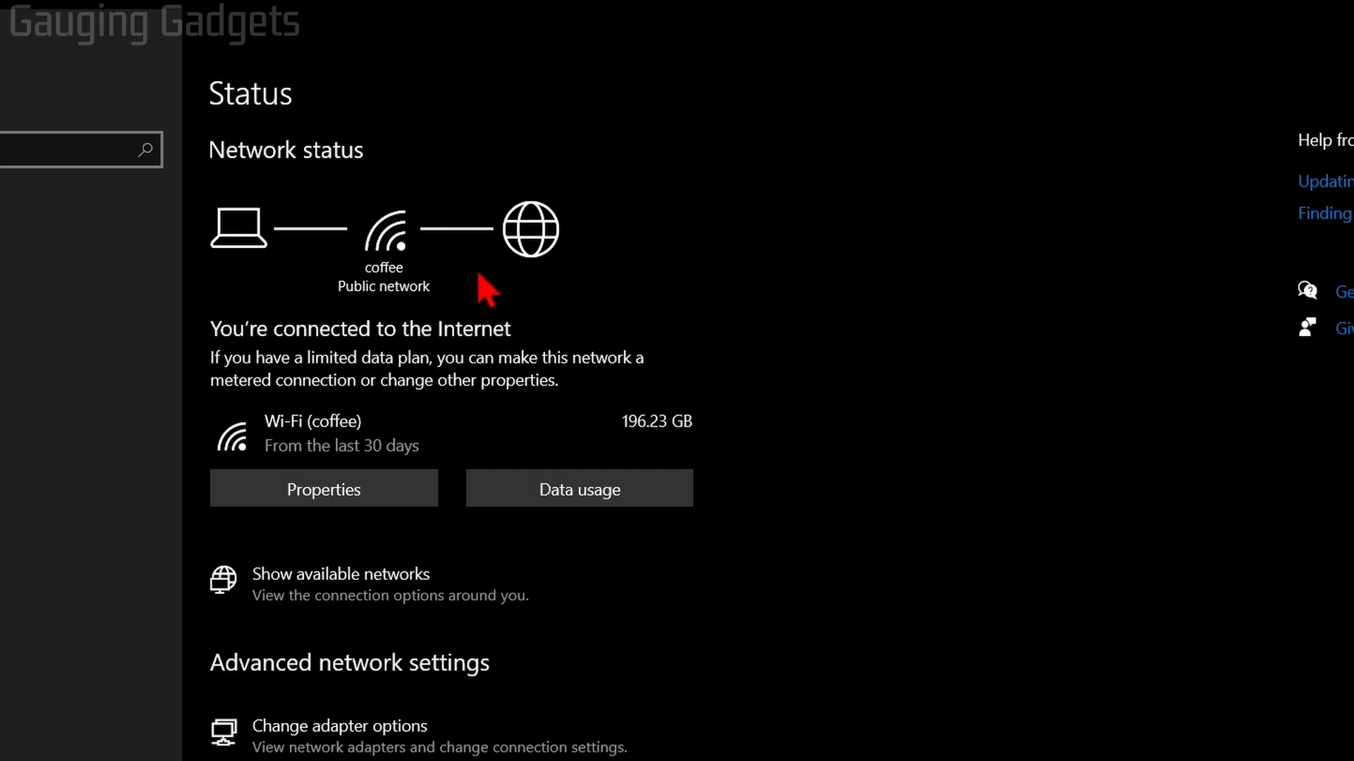
pyautogui.moveTo(624, 253)
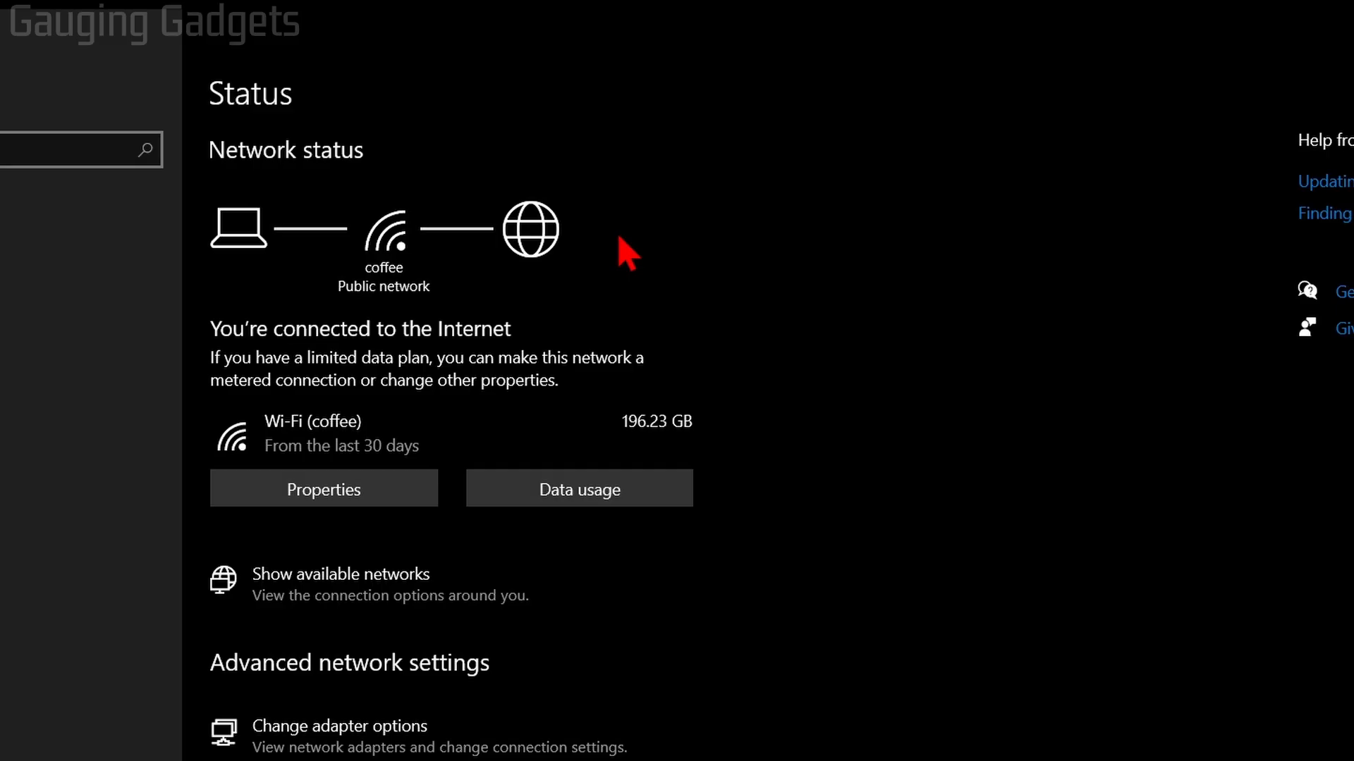
pyautogui.scroll(-3)
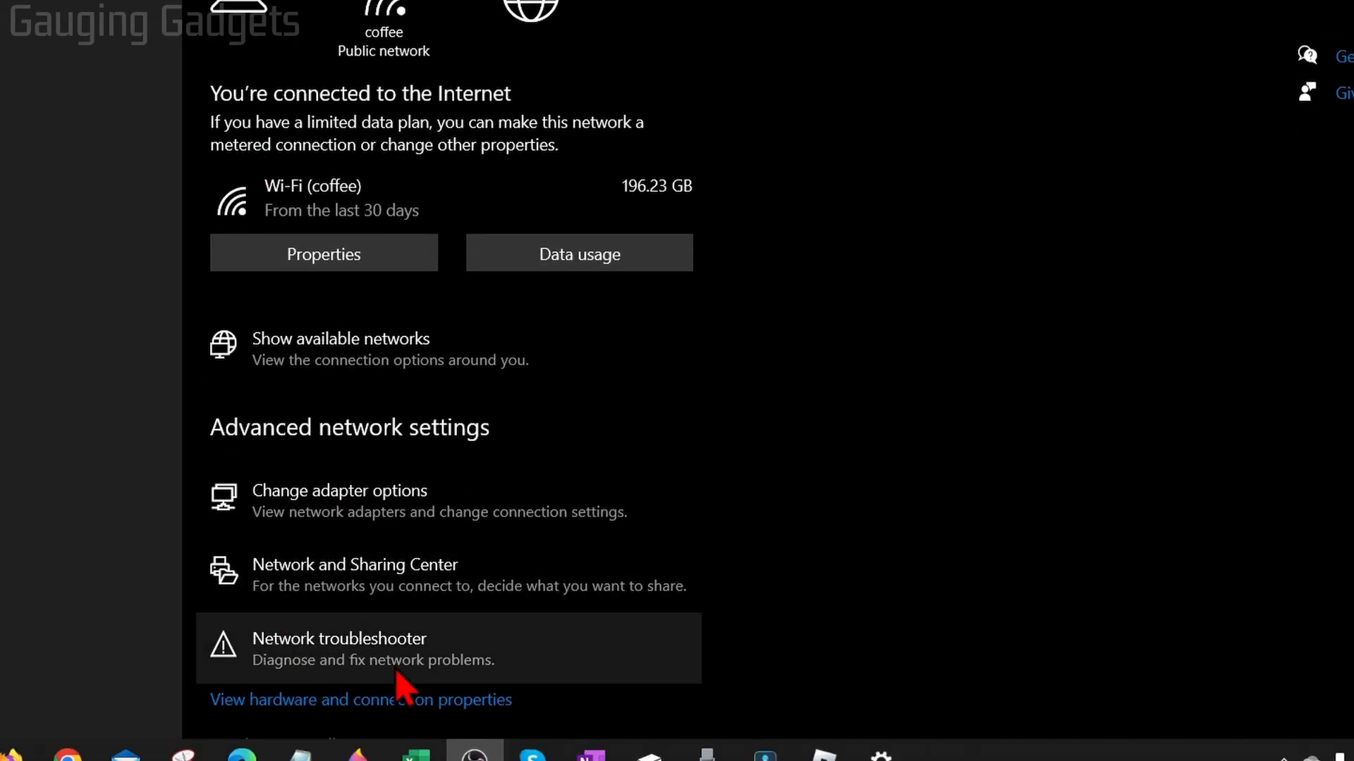
# Run the network troubleshooter across all network adapters and review its result
pyautogui.click(338, 647)
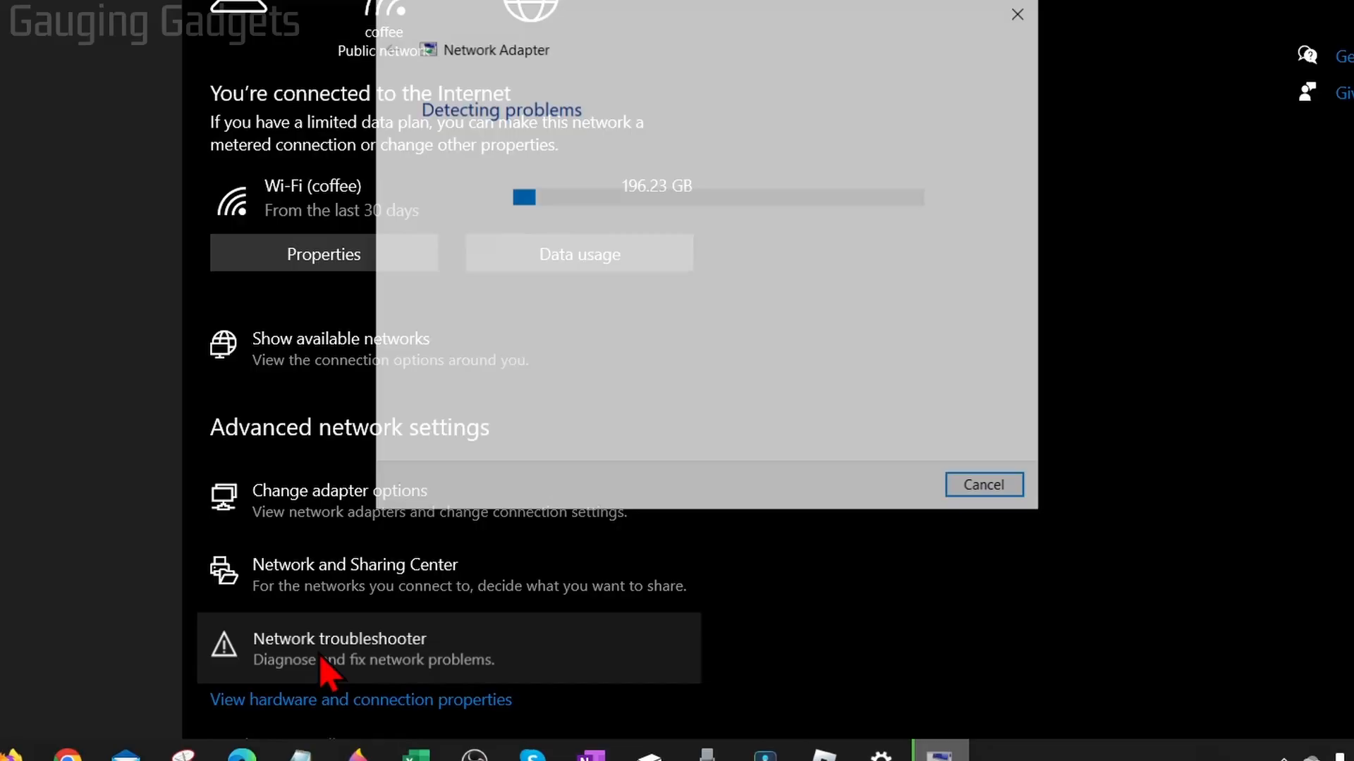
pyautogui.click(339, 639)
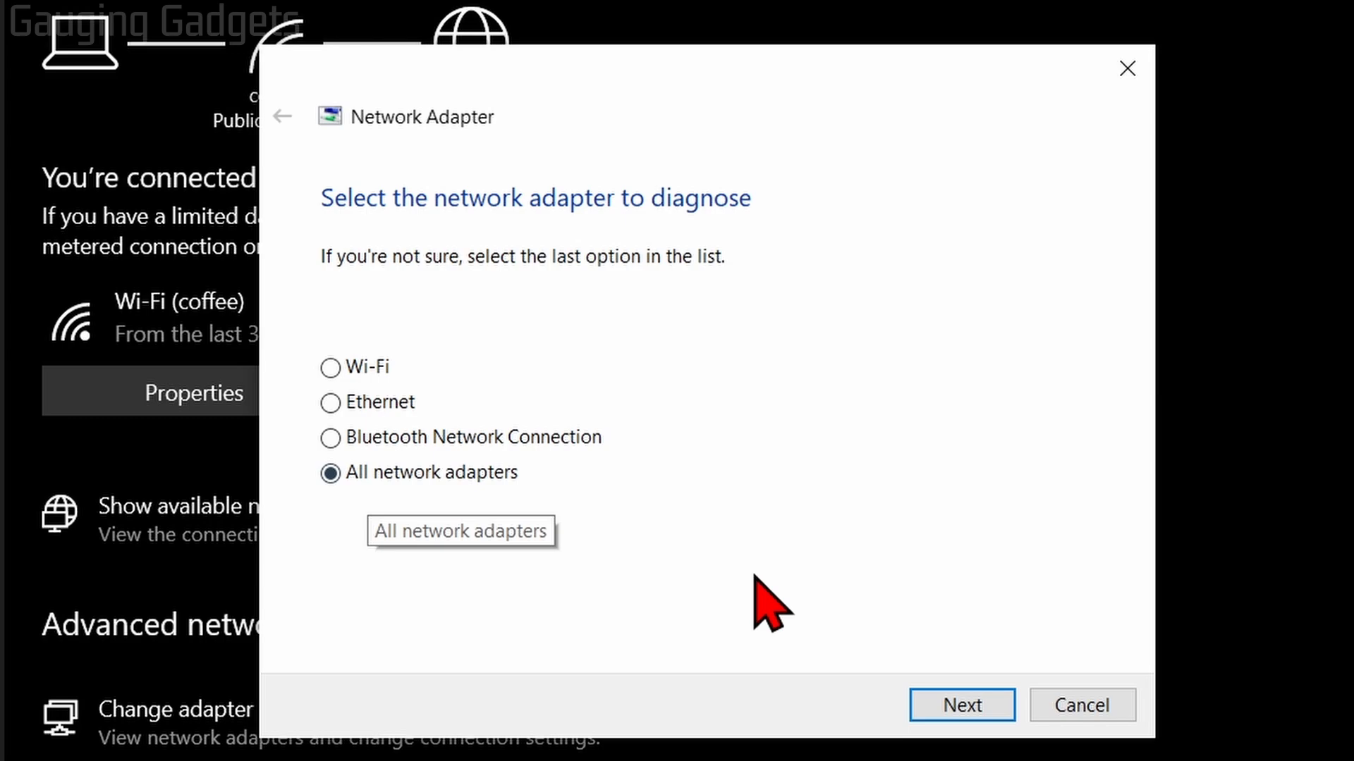
pyautogui.click(961, 705)
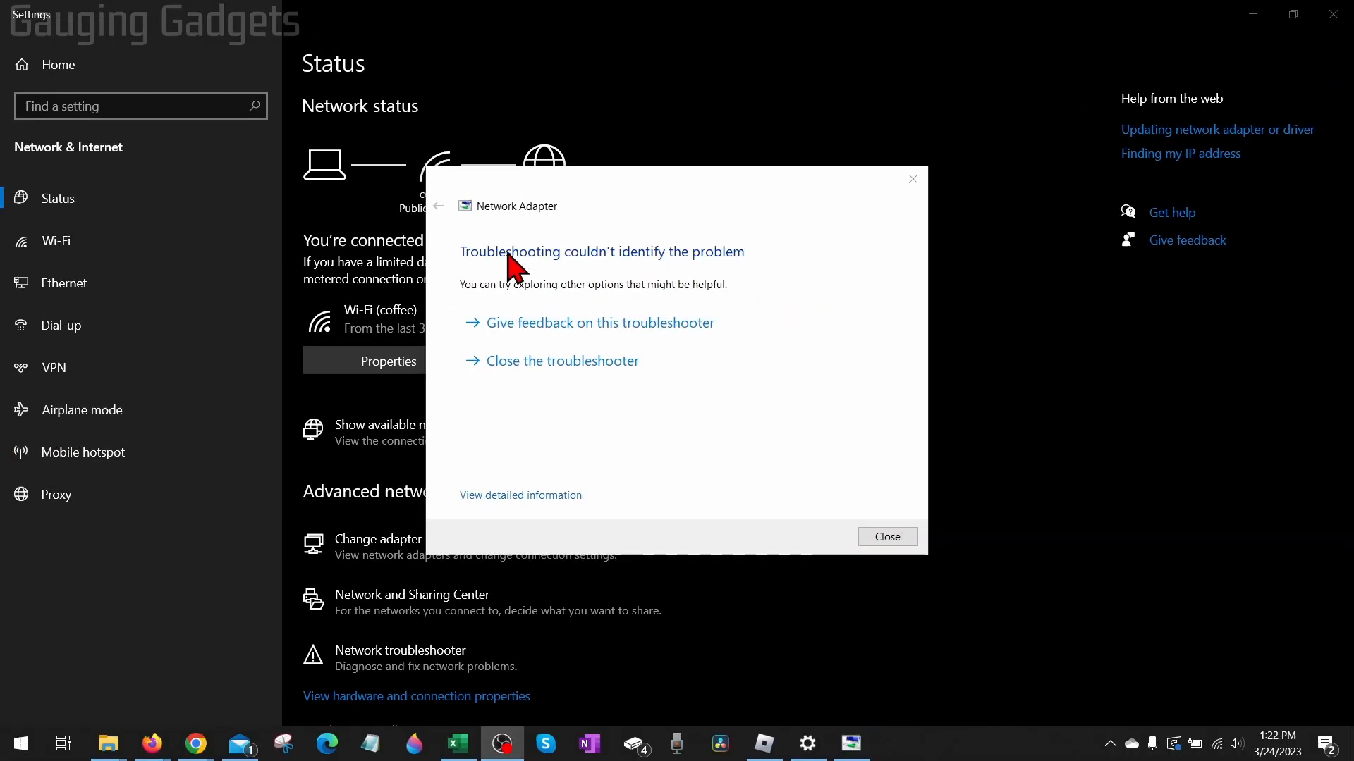
pyautogui.moveTo(626, 272)
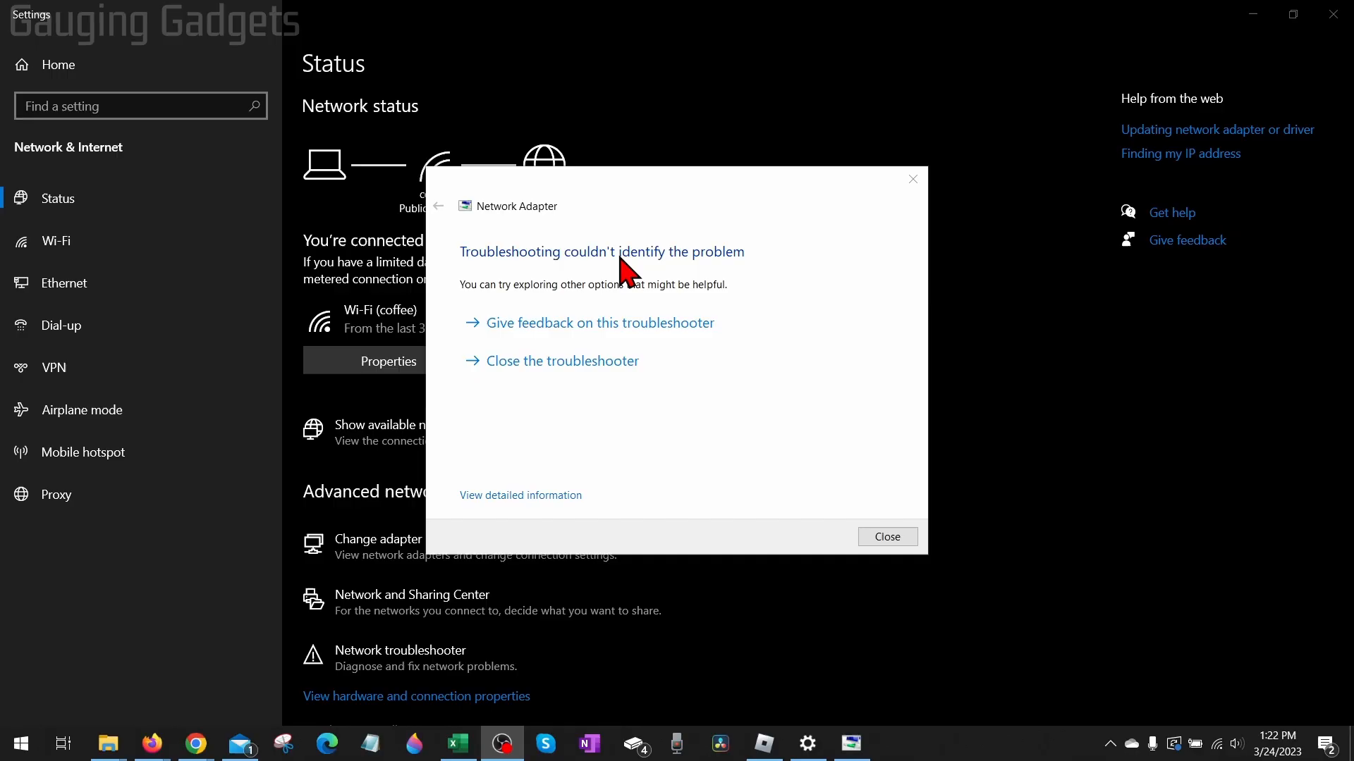
pyautogui.moveTo(849, 620)
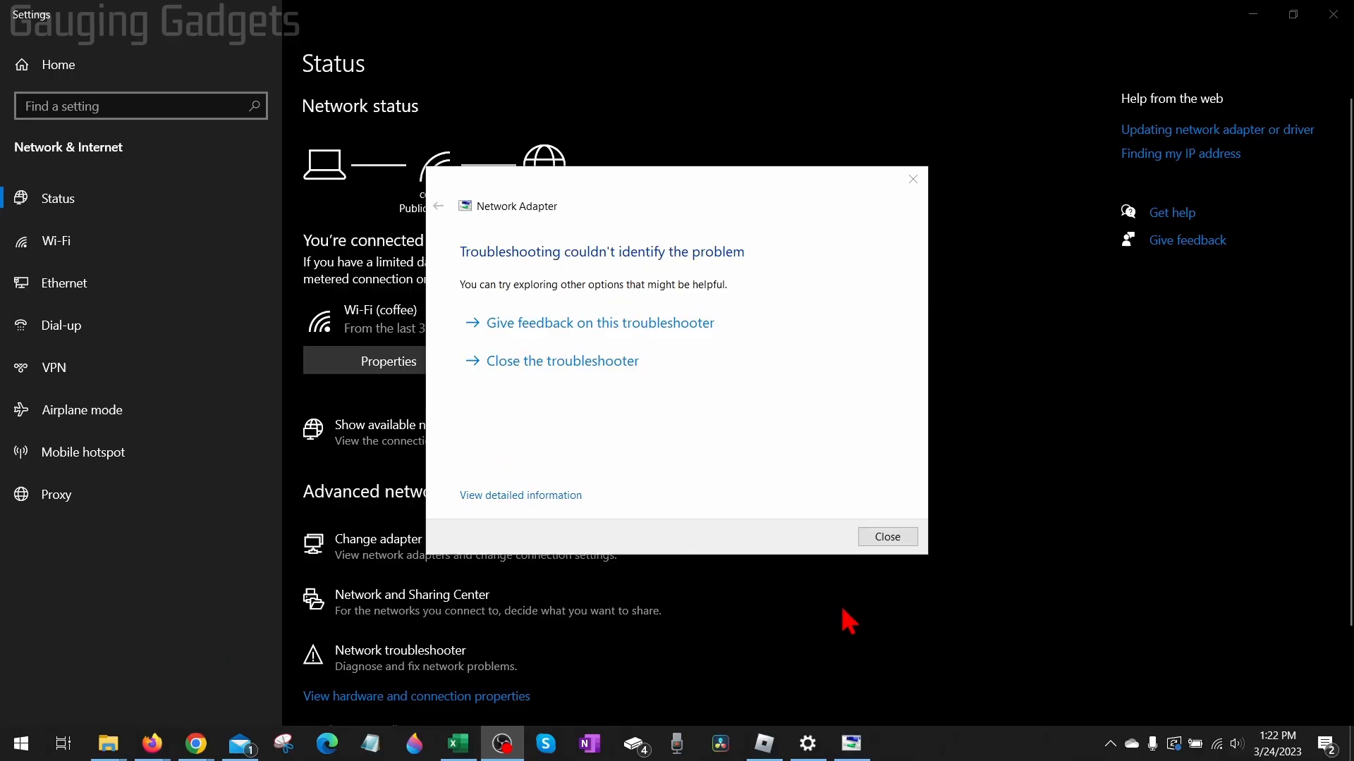
pyautogui.moveTo(181, 733)
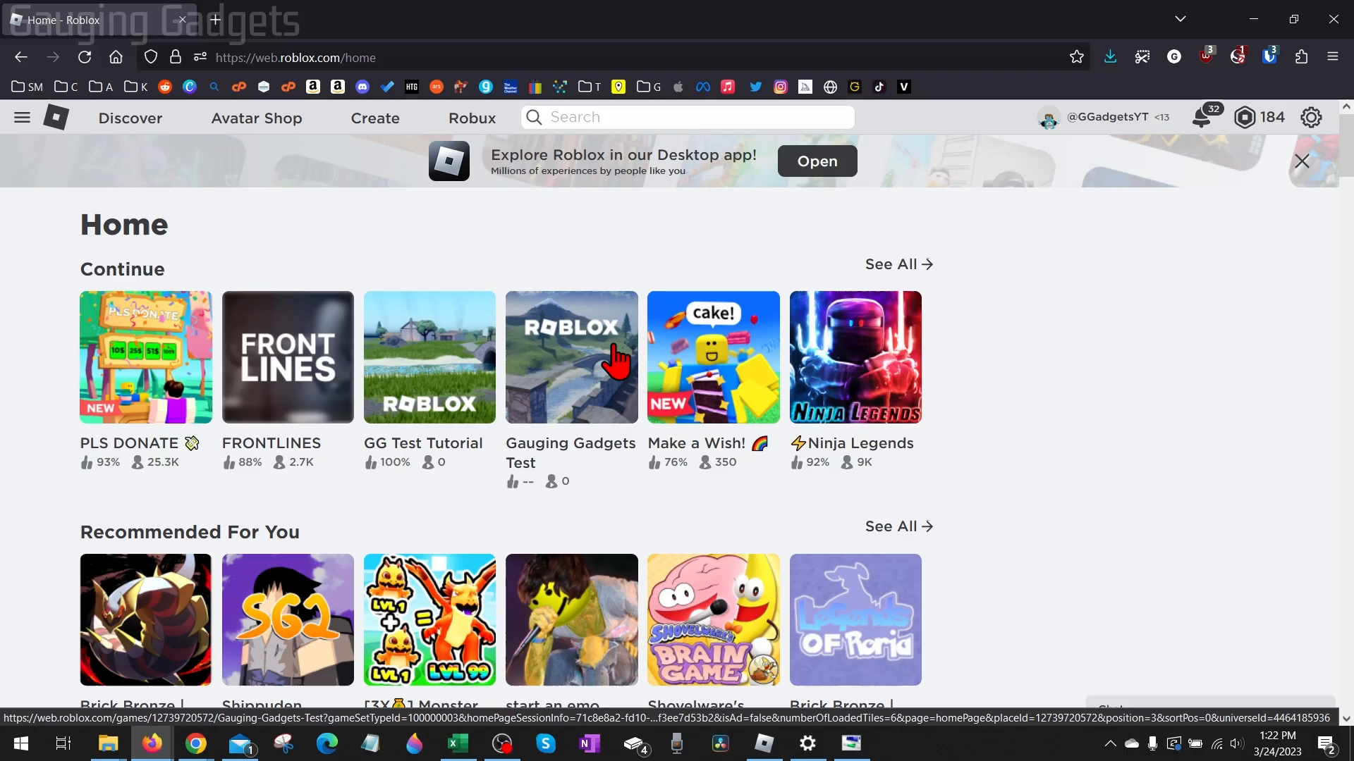
pyautogui.moveTo(572, 385)
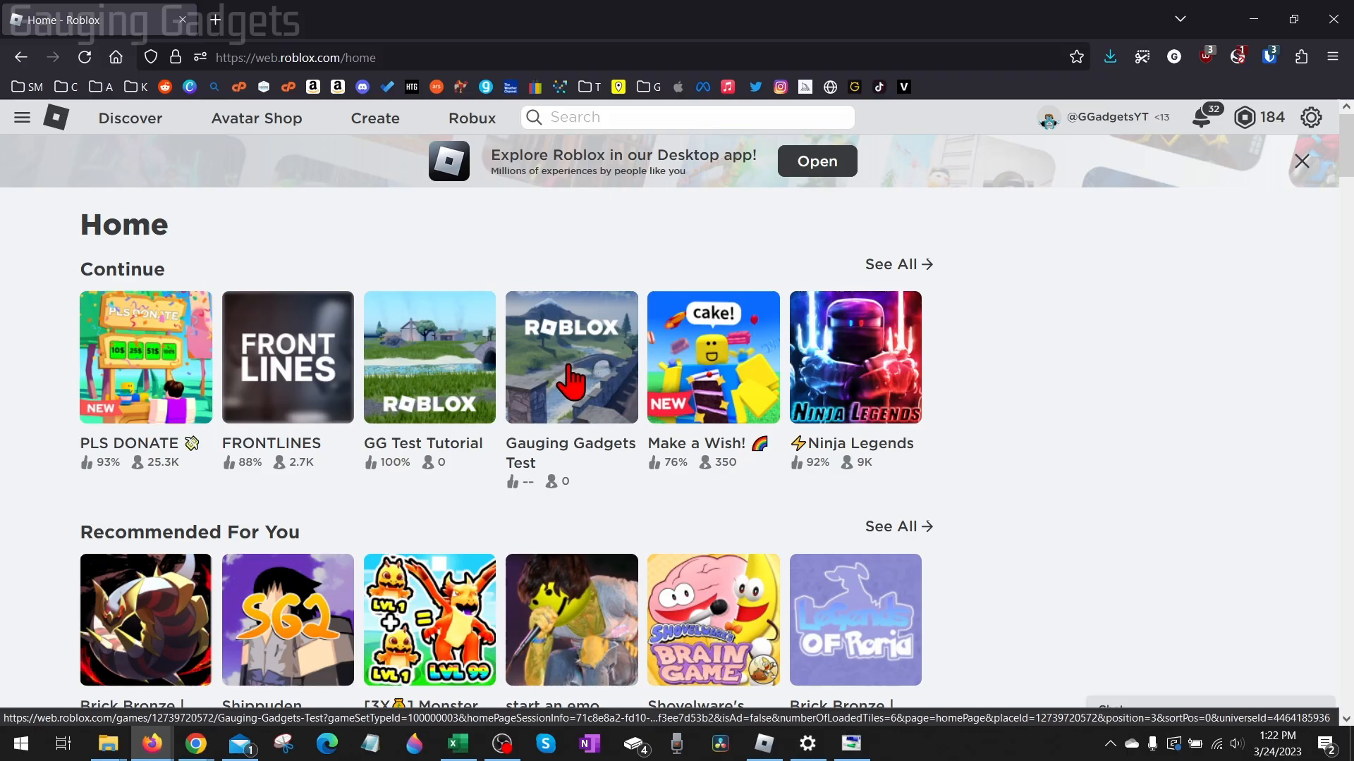
pyautogui.moveTo(577, 389)
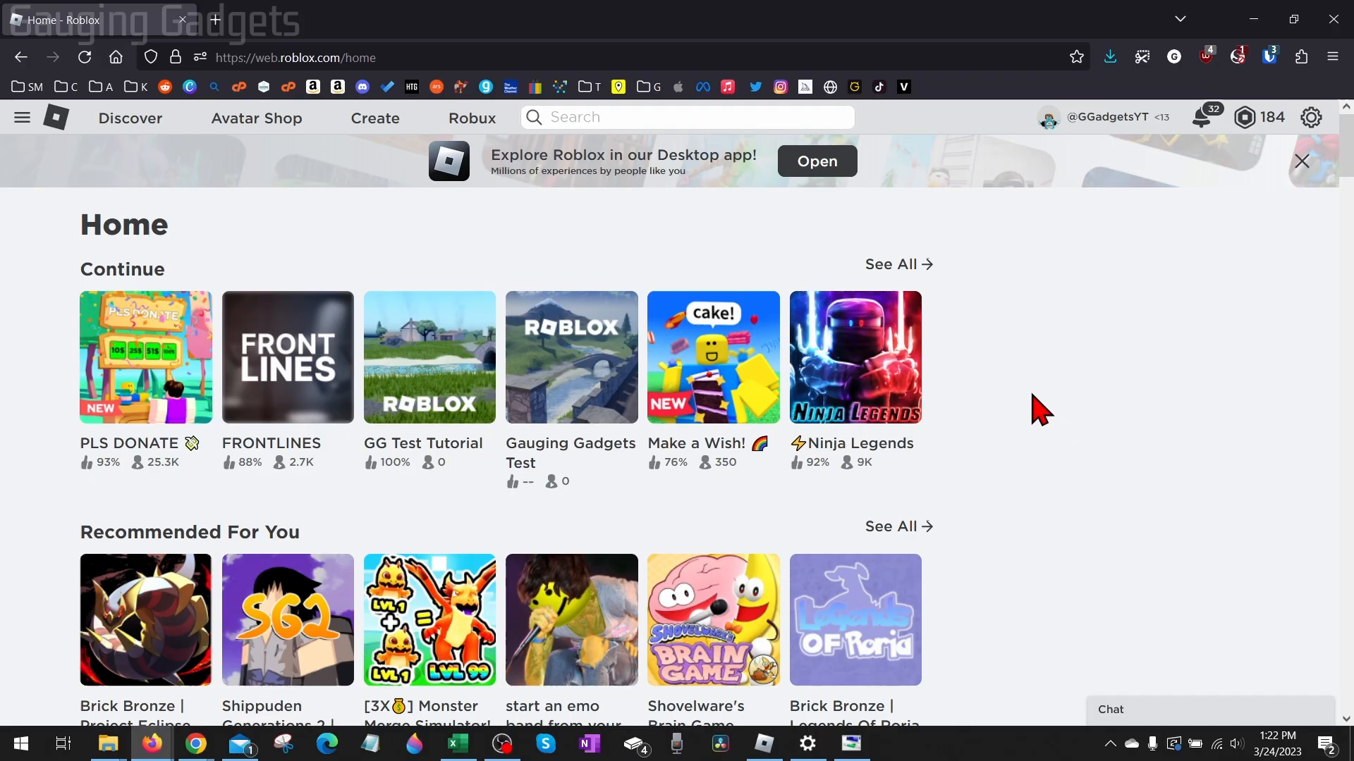
pyautogui.moveTo(1041, 416)
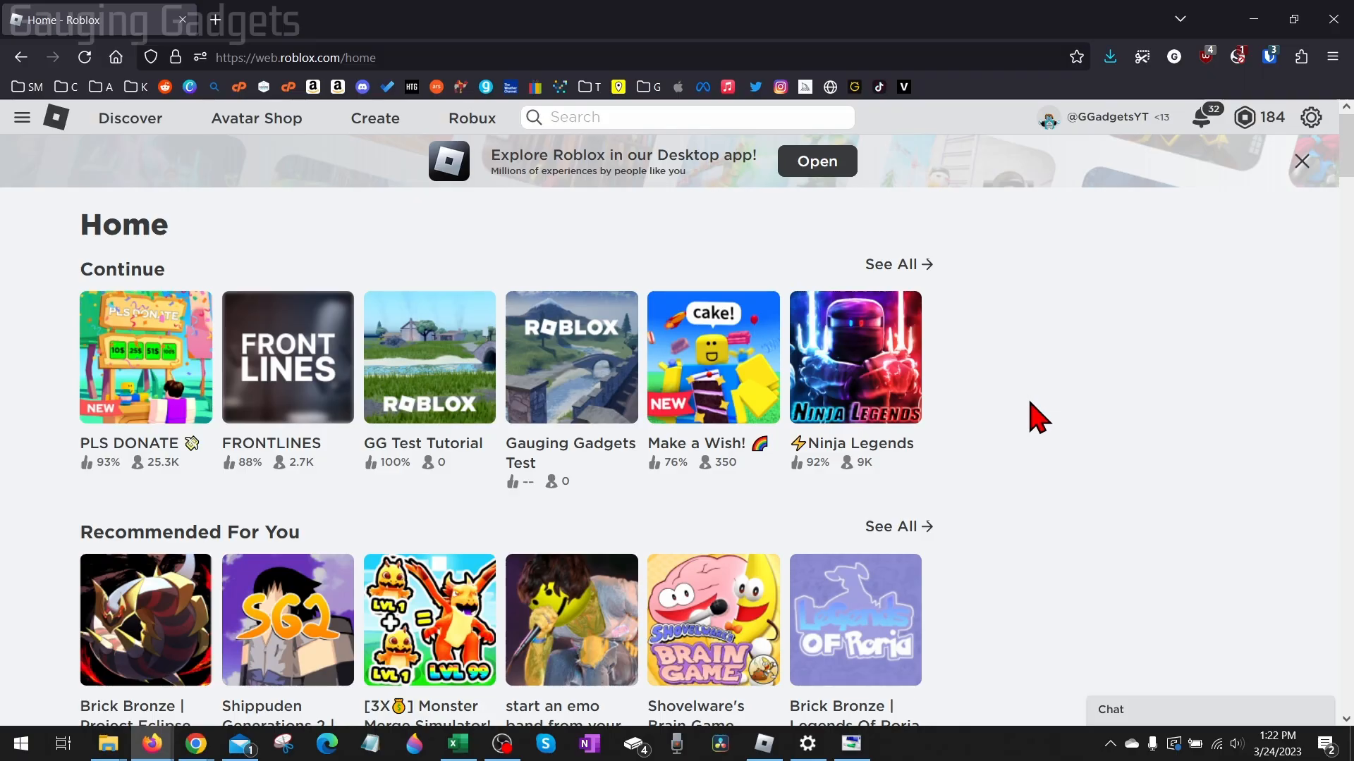
pyautogui.moveTo(1062, 423)
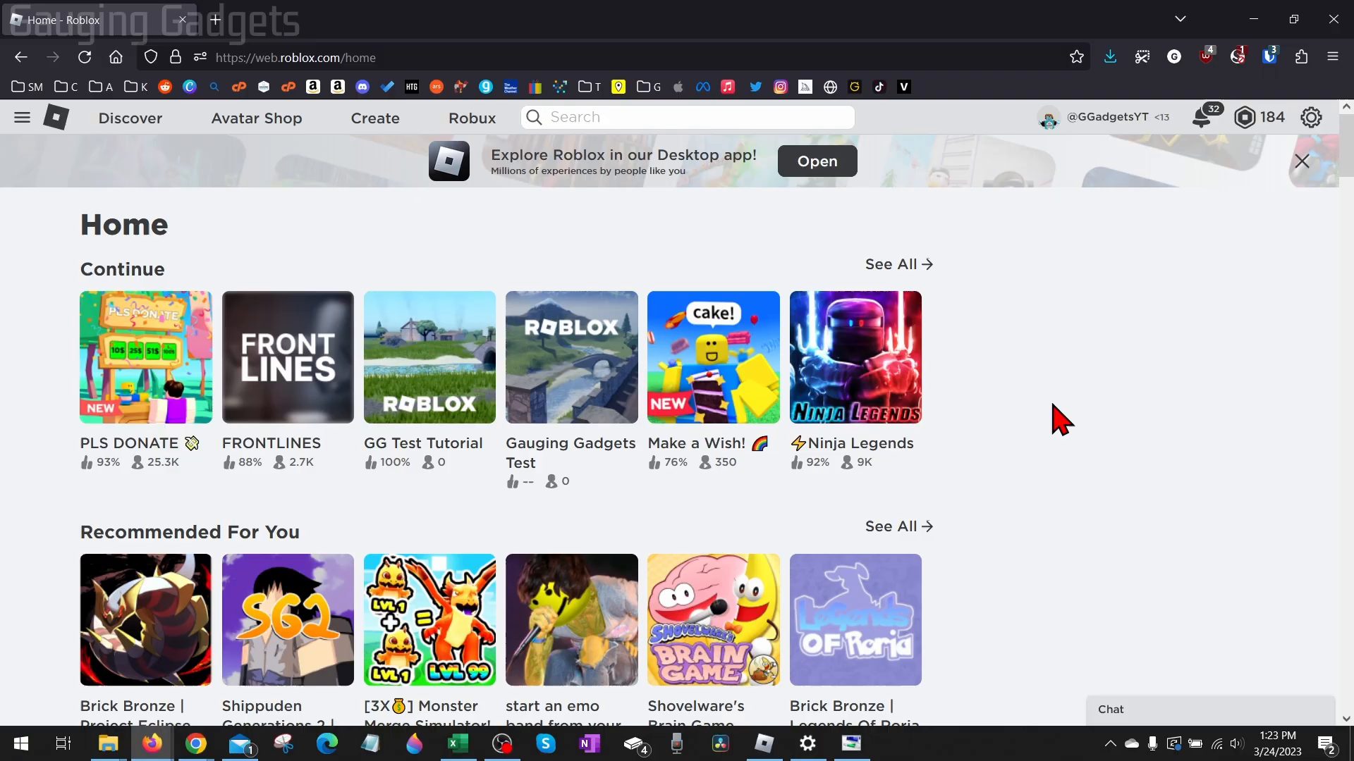
pyautogui.moveTo(1107, 417)
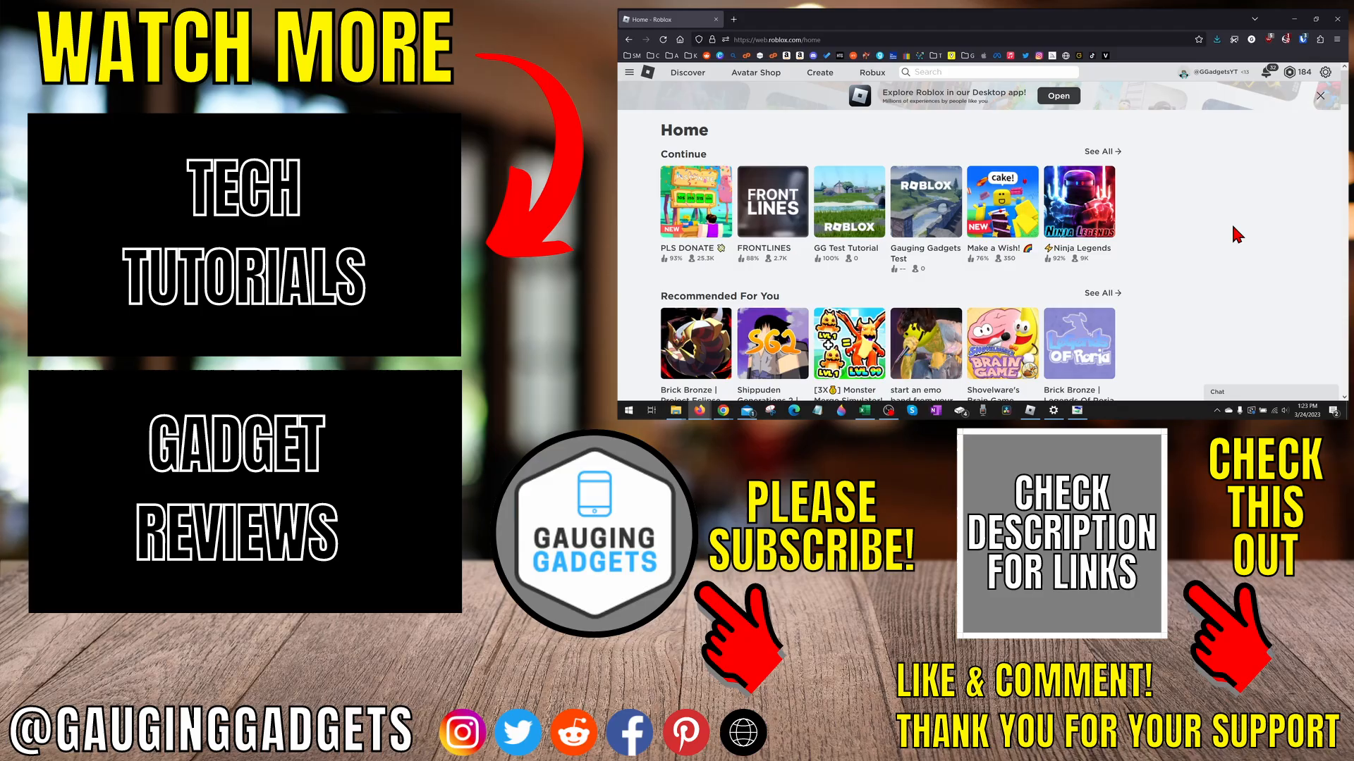
pyautogui.moveTo(1254, 231)
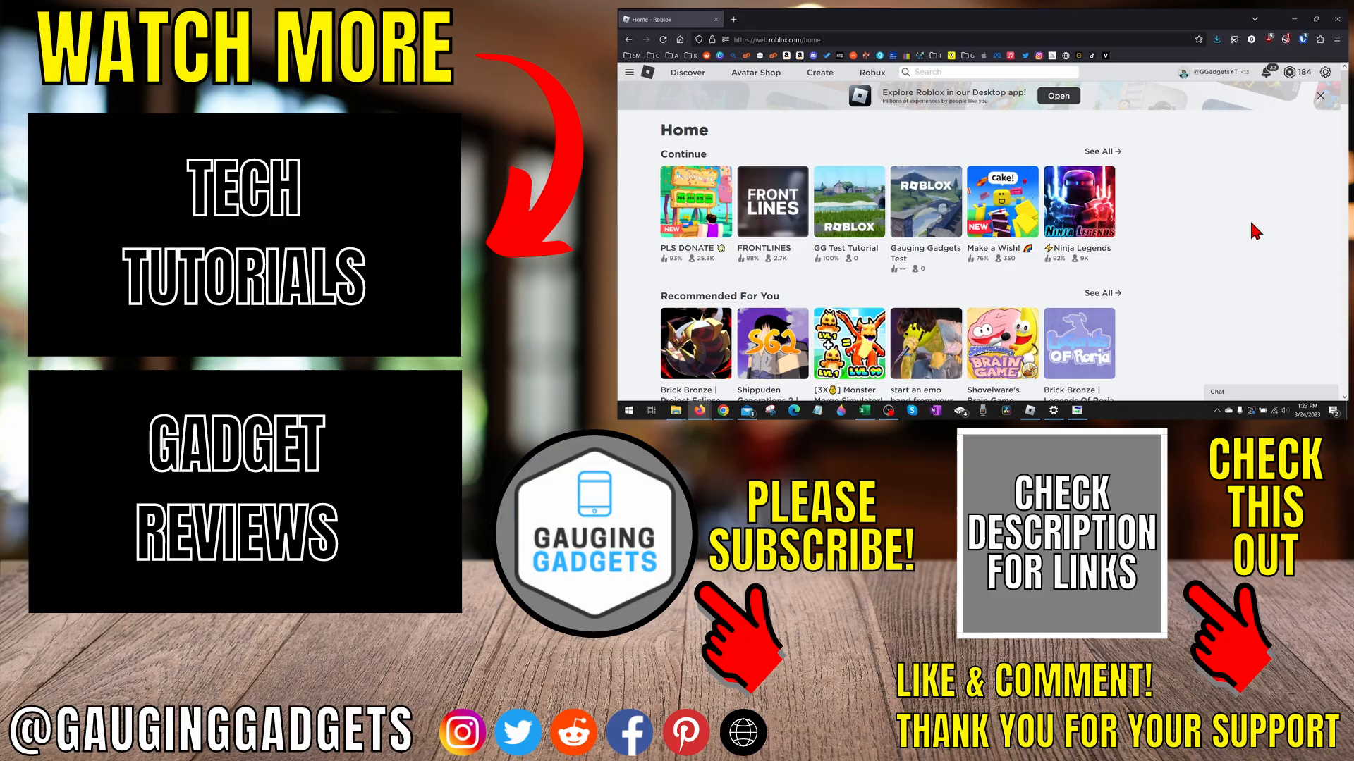